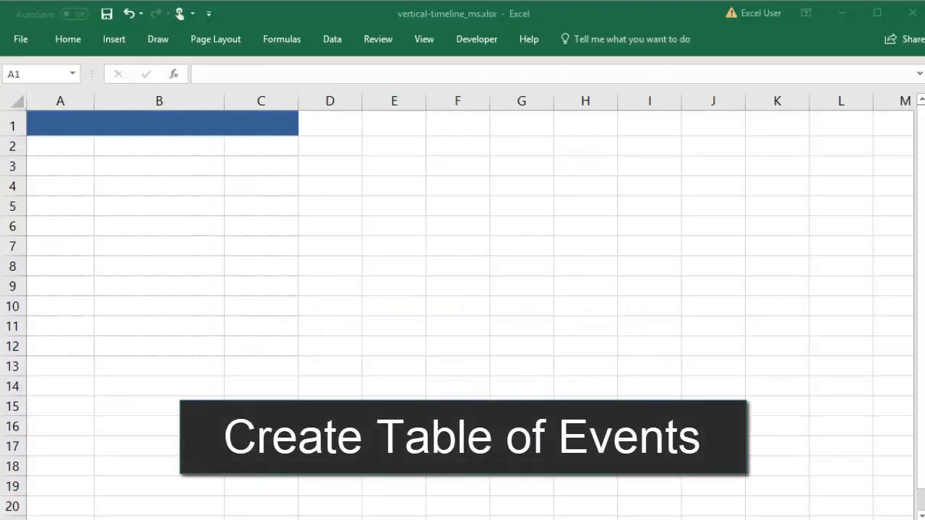
# - Enter Date, Label, Position headers and the first event labels starting with 'Vendor Discussion'
pyautogui.click(60, 124)
pyautogui.write('Date')
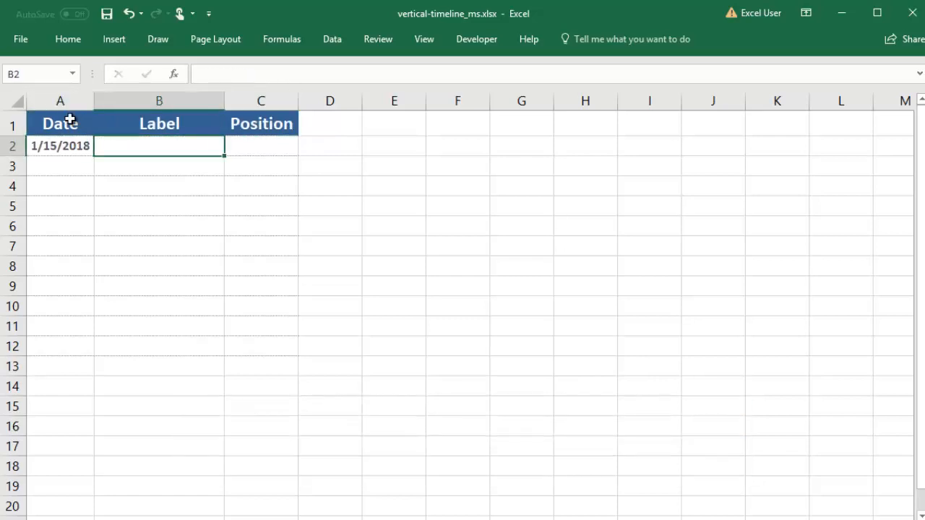
pyautogui.write('Vendor Discussion')
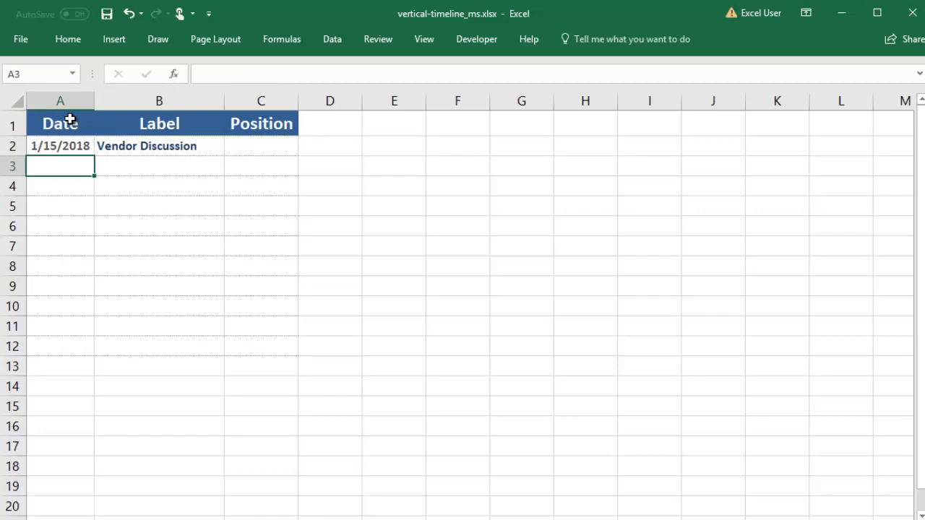
pyautogui.write('Leg')
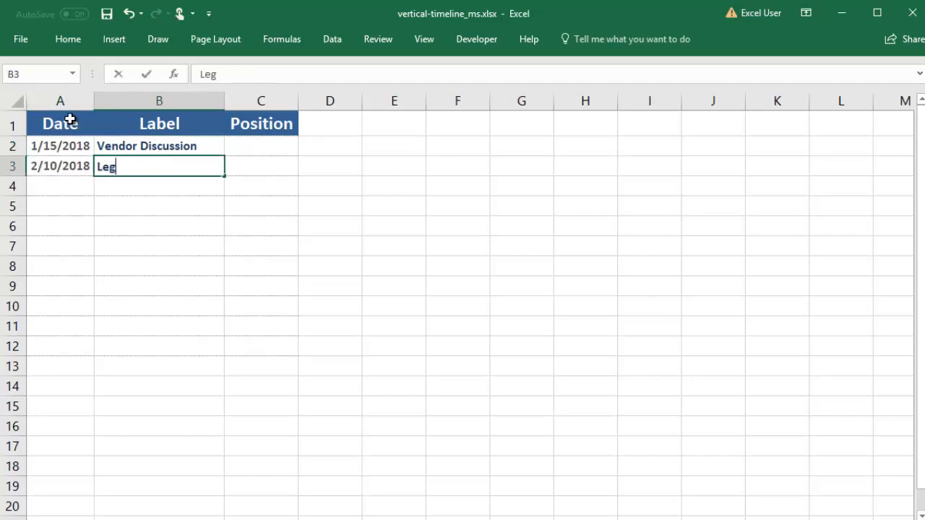
pyautogui.press('ctrl+v')
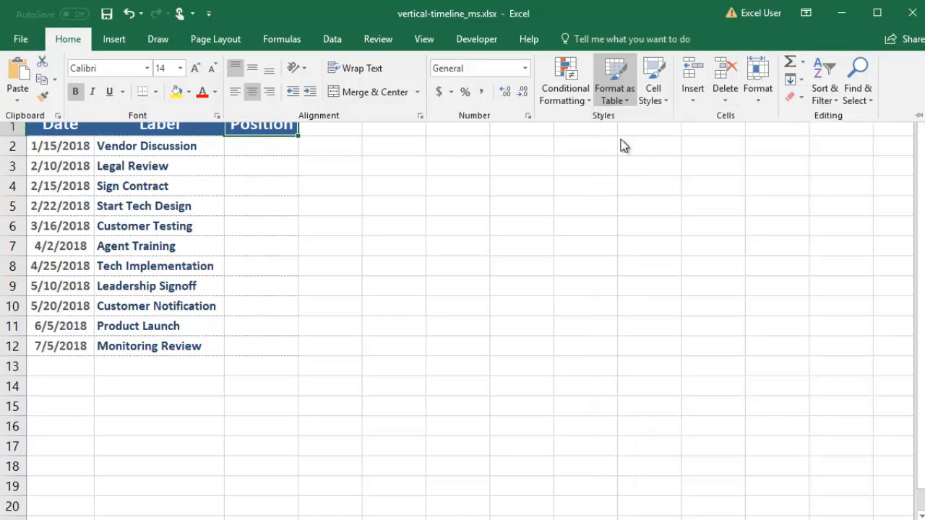
# - Format the events range as a table and sort the Date column oldest to newest
pyautogui.click(613, 75)
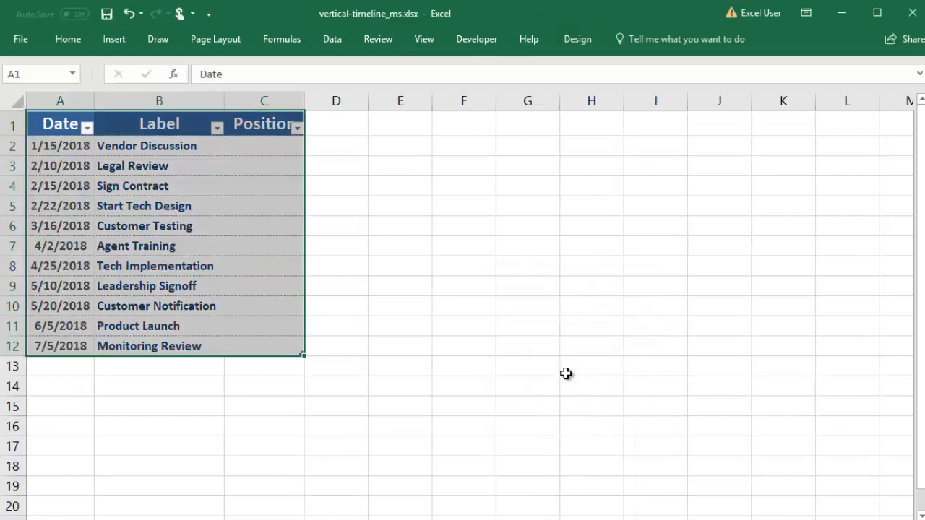
pyautogui.click(87, 127)
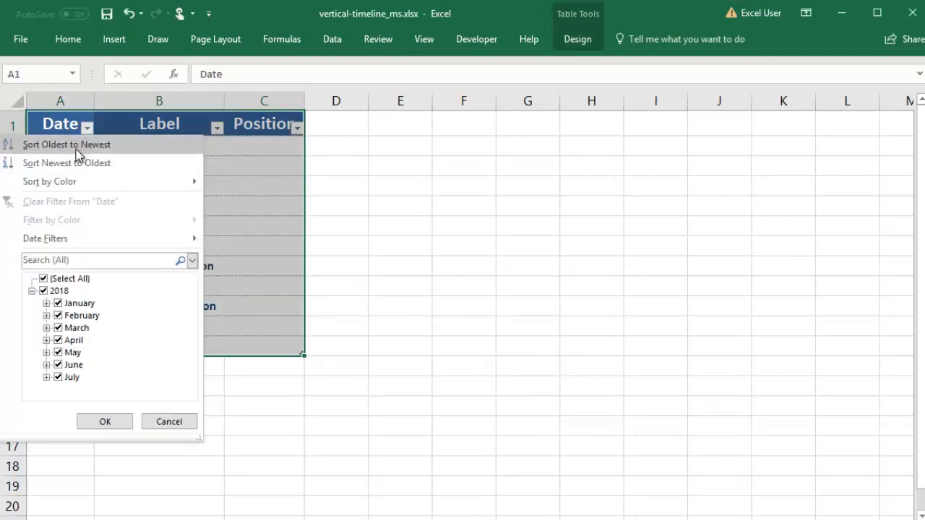
pyautogui.click(66, 145)
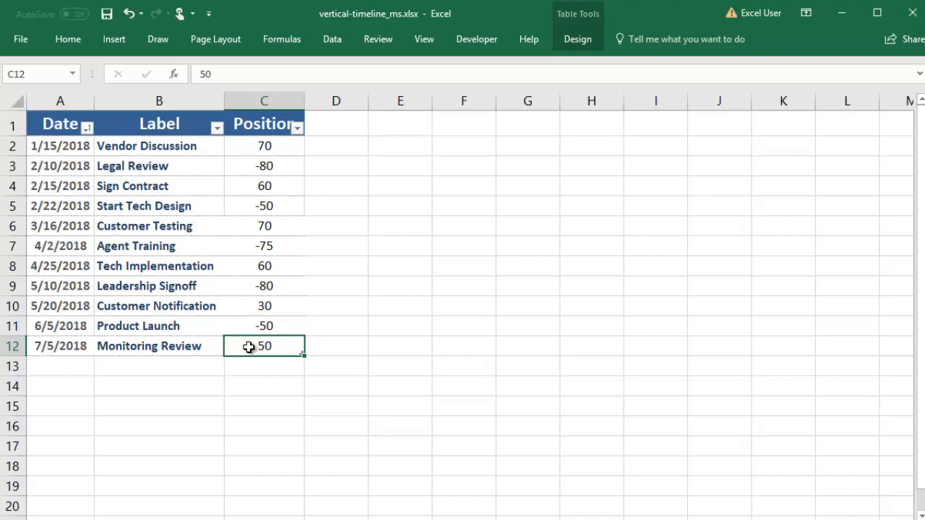
pyautogui.moveTo(290, 347)
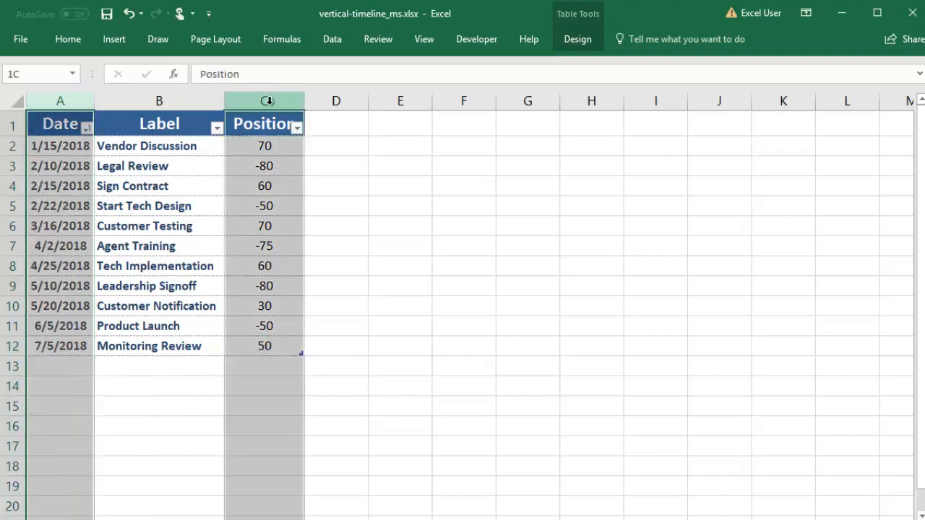
# - Insert a scatter chart of dates and positions with dates swapped onto the vertical axis
pyautogui.click(113, 39)
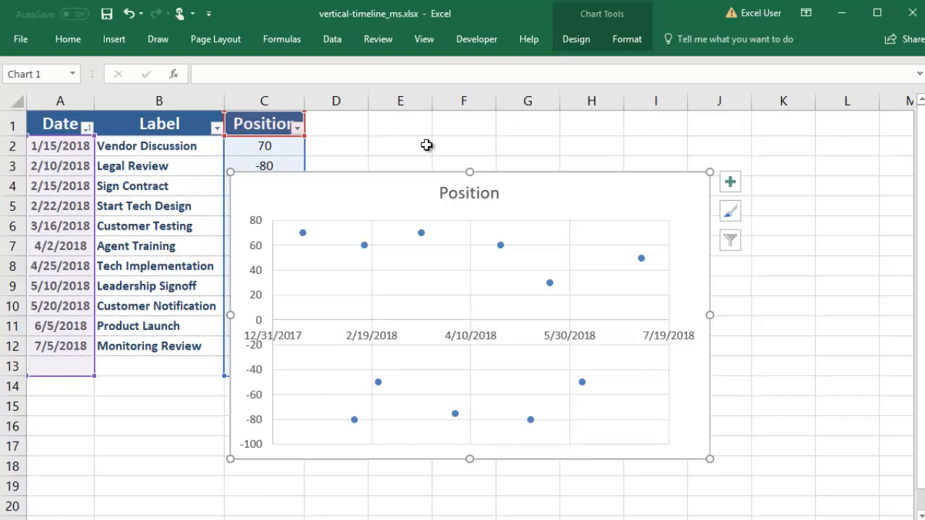
pyautogui.moveTo(426, 205)
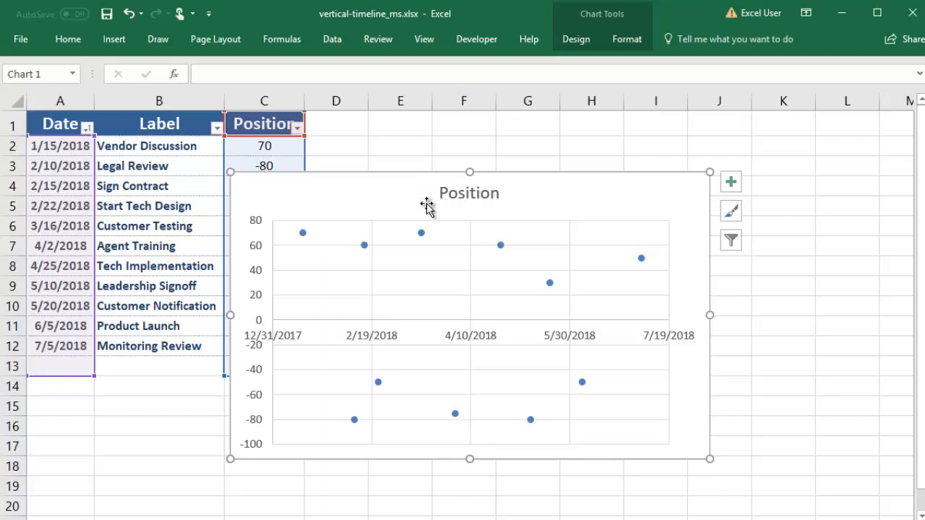
pyautogui.click(421, 231)
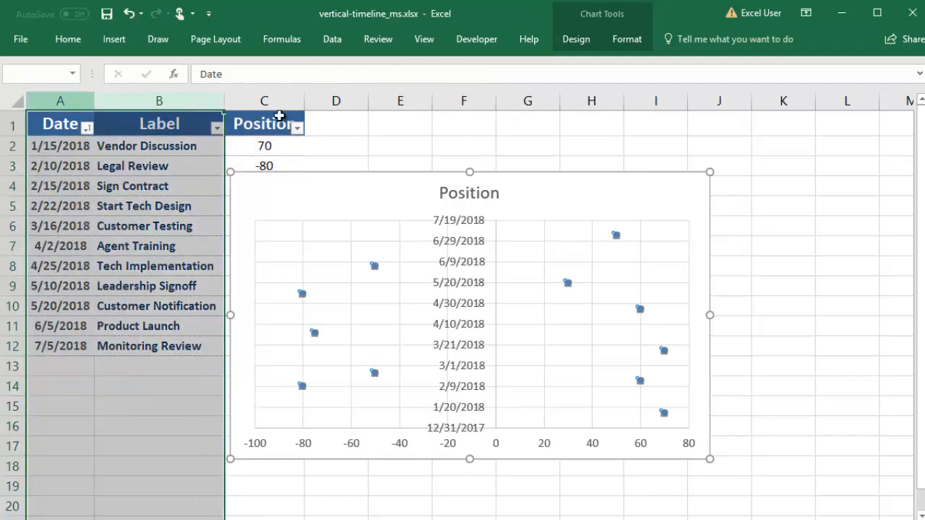
# - Move the event table to columns I–K and place the chart to its left
pyautogui.click(589, 126)
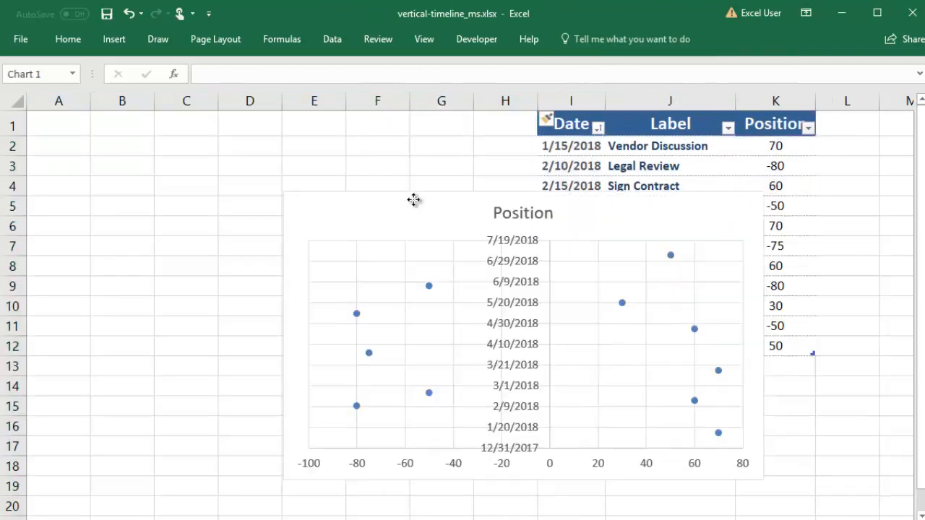
pyautogui.click(414, 199)
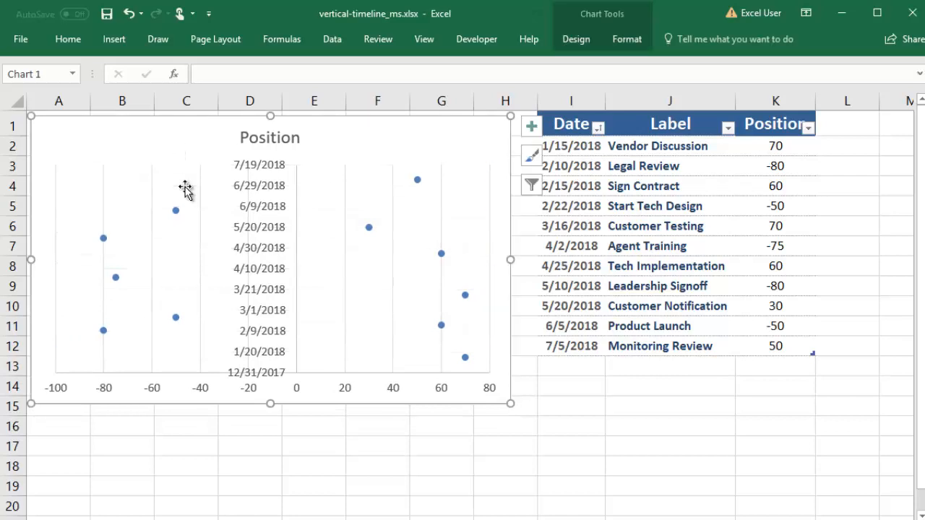
pyautogui.moveTo(121, 376)
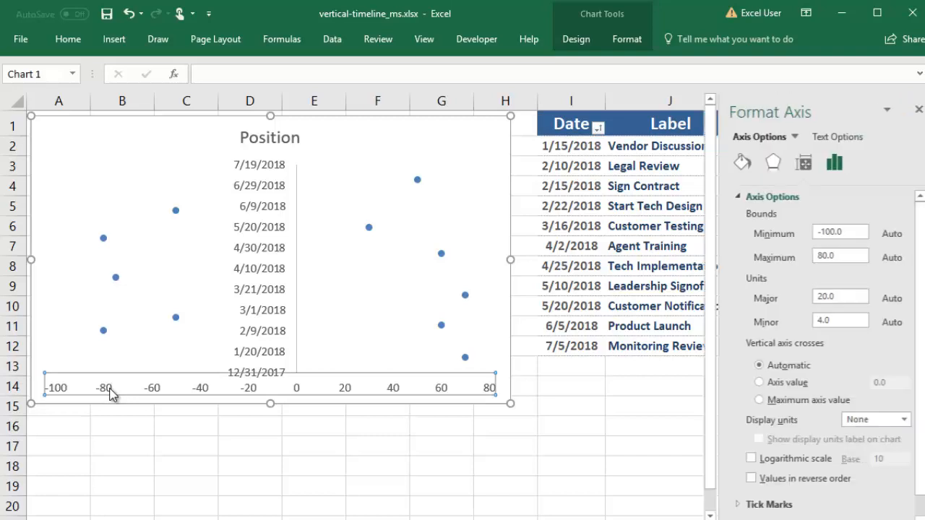
# - Set the horizontal axis bounds to −110 minimum and 110 maximum
pyautogui.click(832, 232)
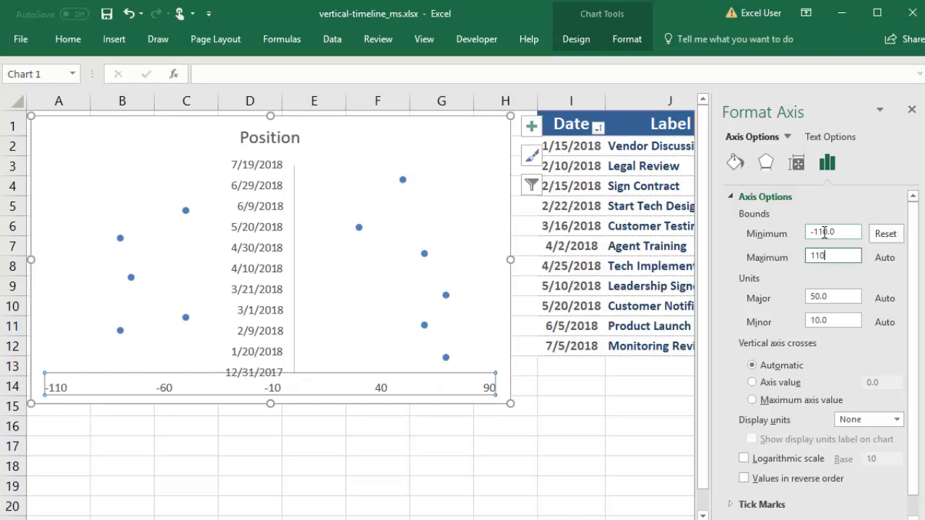
pyautogui.press('Return')
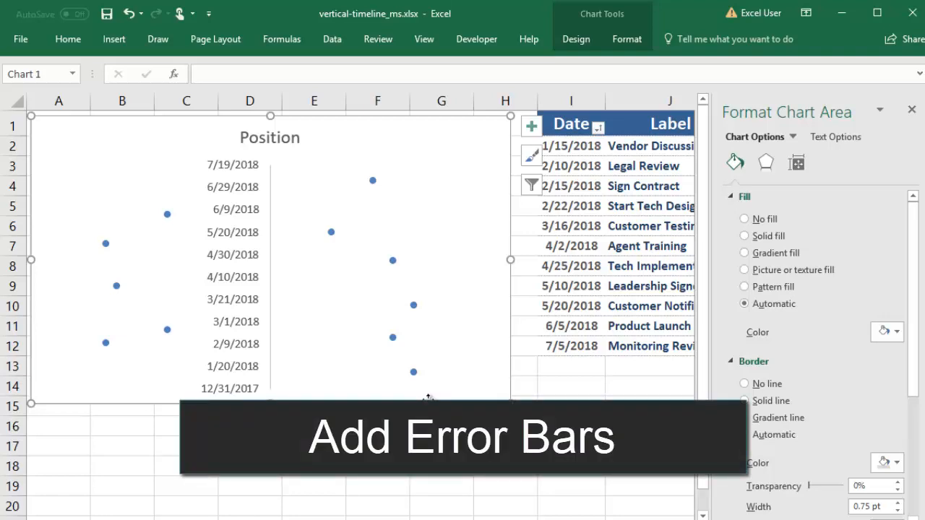
# - Add horizontal error bars set to Minus direction, No Cap, Percentage 100%
pyautogui.click(532, 125)
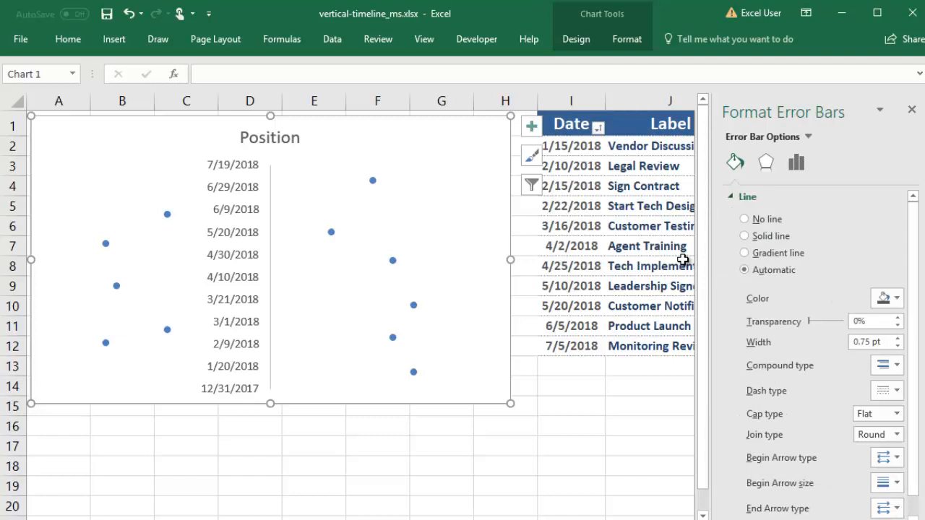
pyautogui.click(828, 136)
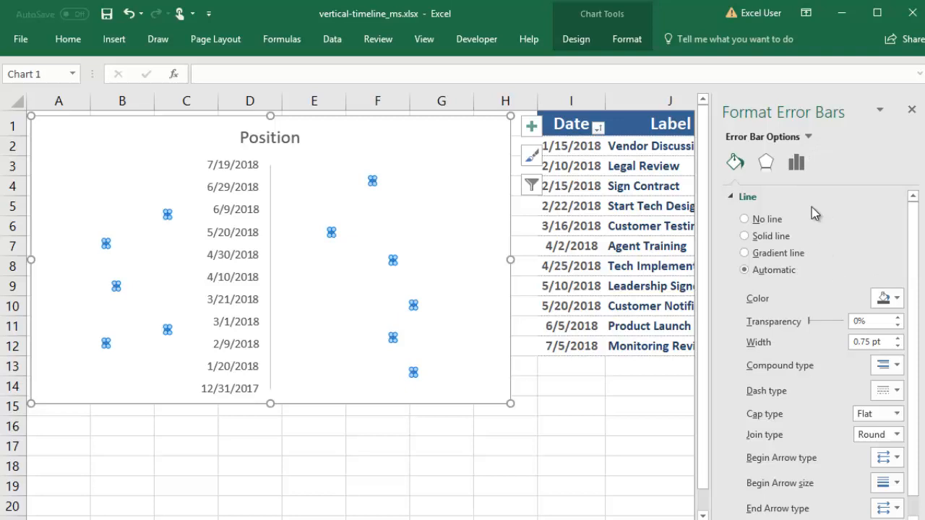
pyautogui.click(794, 162)
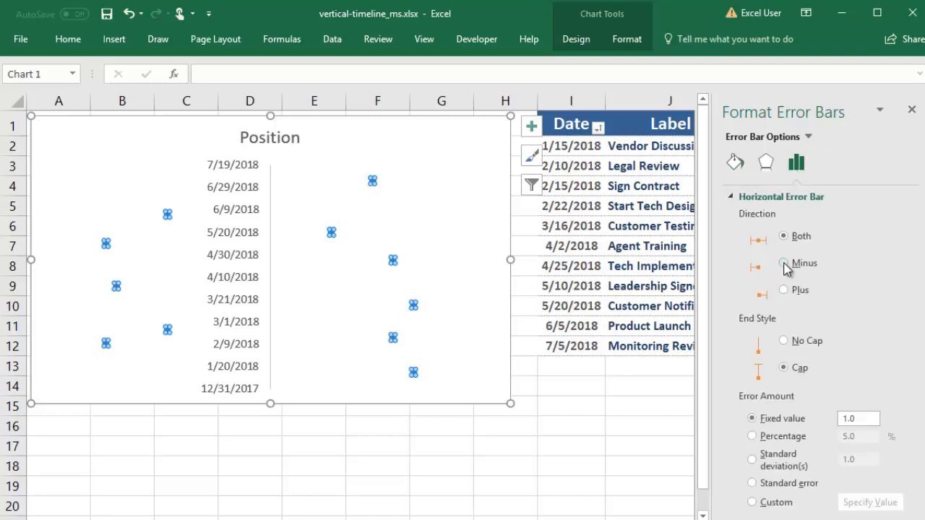
pyautogui.click(783, 263)
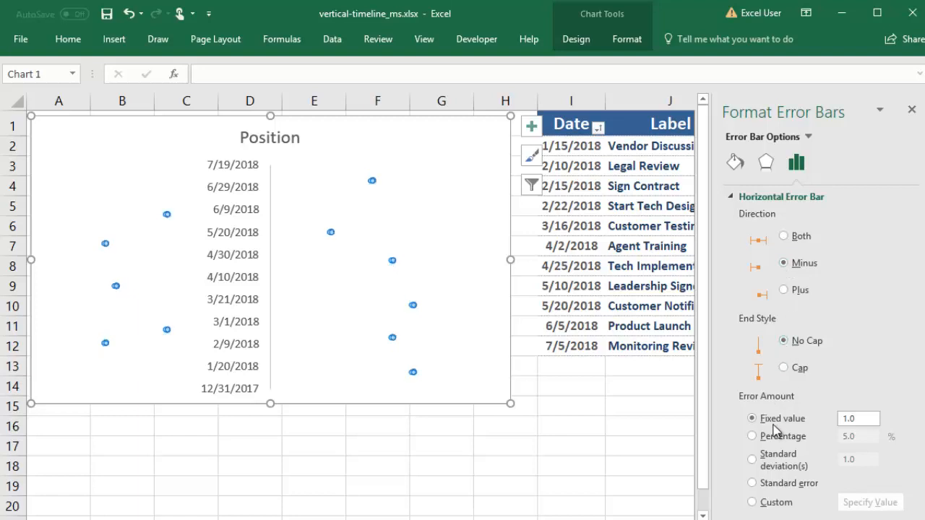
pyautogui.click(751, 437)
pyautogui.write('100')
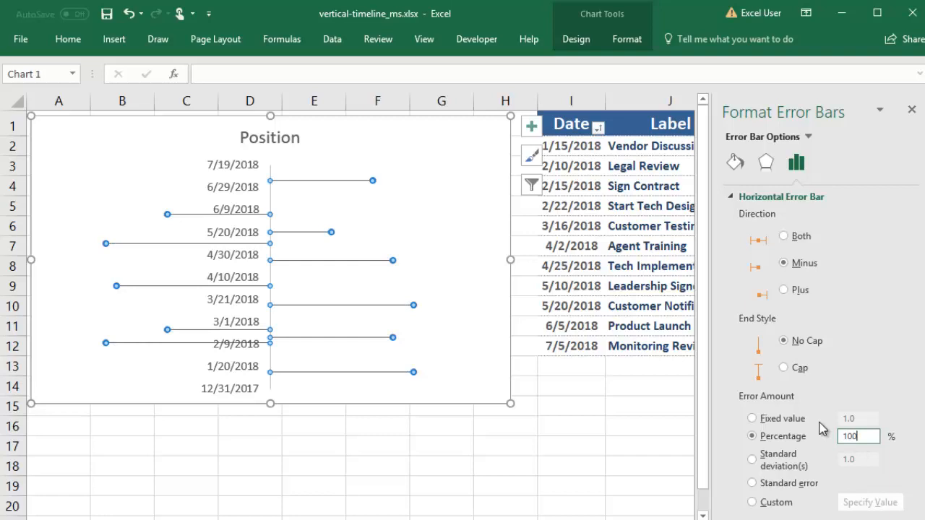
# - Give the error bar connectors a solid colour, 1.75 pt width and dotted dash type
pyautogui.click(734, 162)
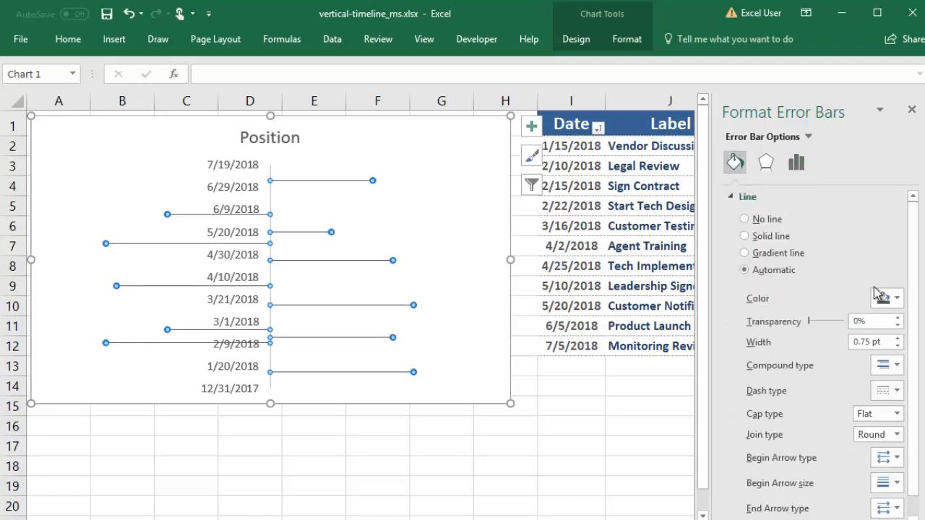
pyautogui.click(744, 235)
pyautogui.write('1.75')
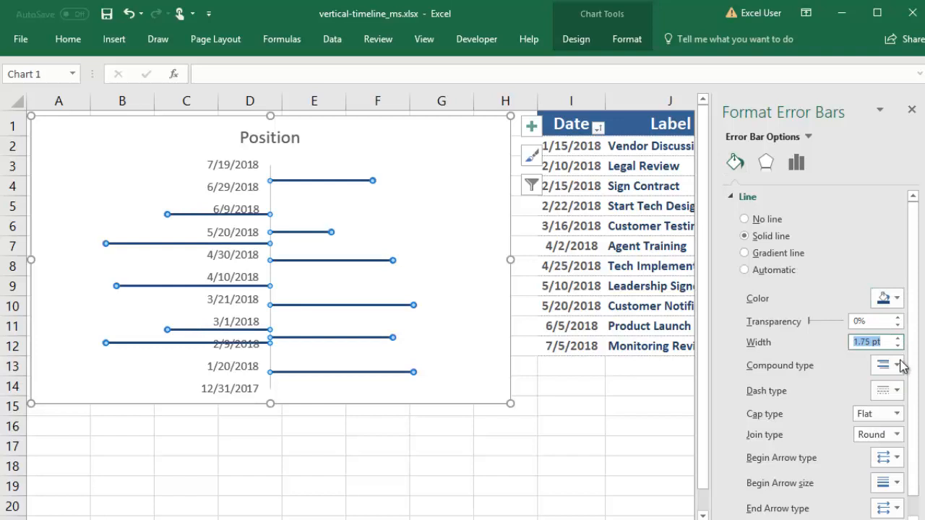
pyautogui.click(885, 391)
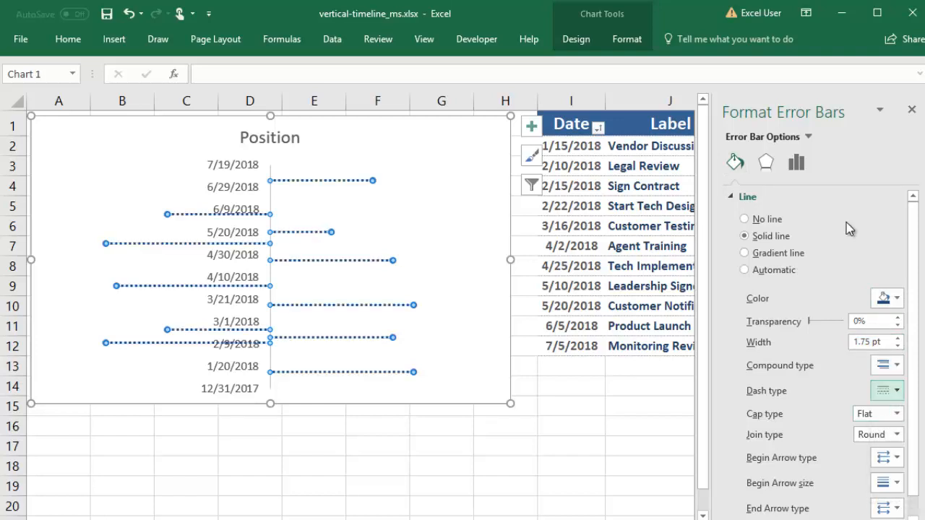
pyautogui.click(810, 138)
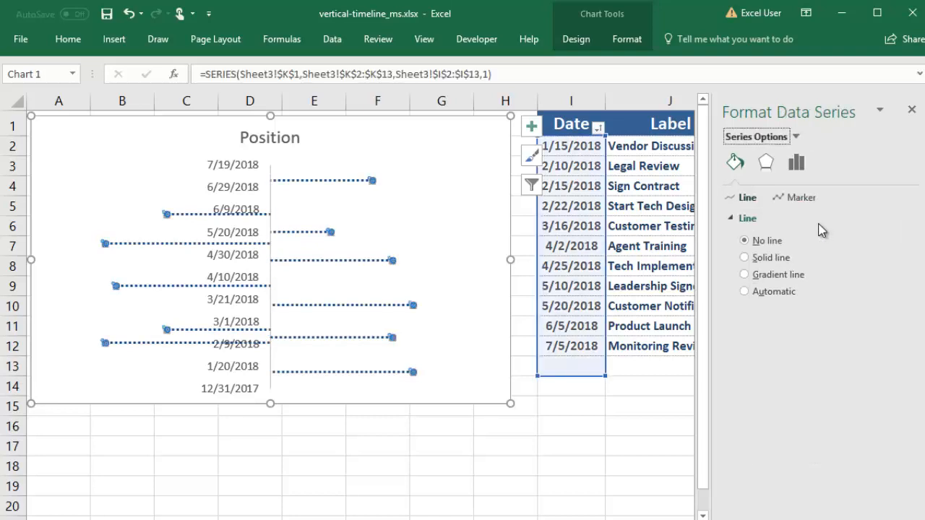
# - Set the series markers to built-in squares of size 10 with no border line
pyautogui.click(801, 197)
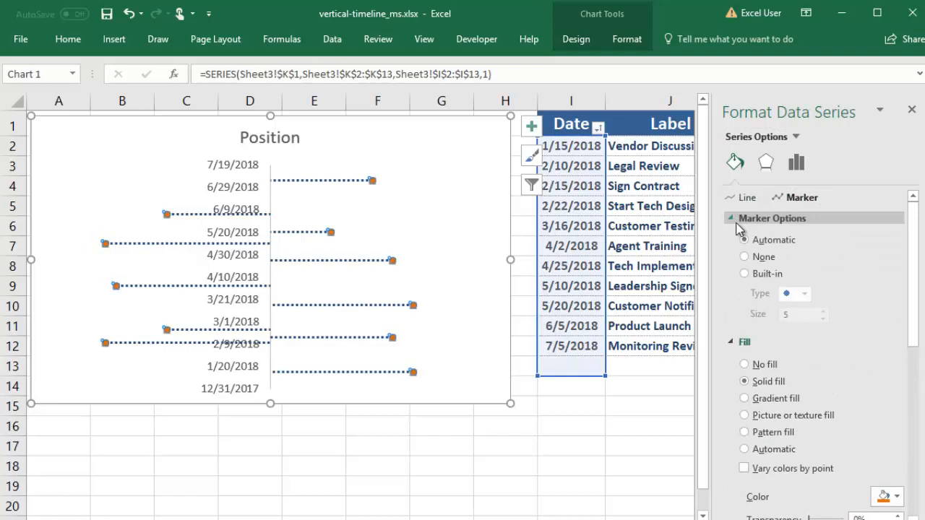
pyautogui.click(803, 293)
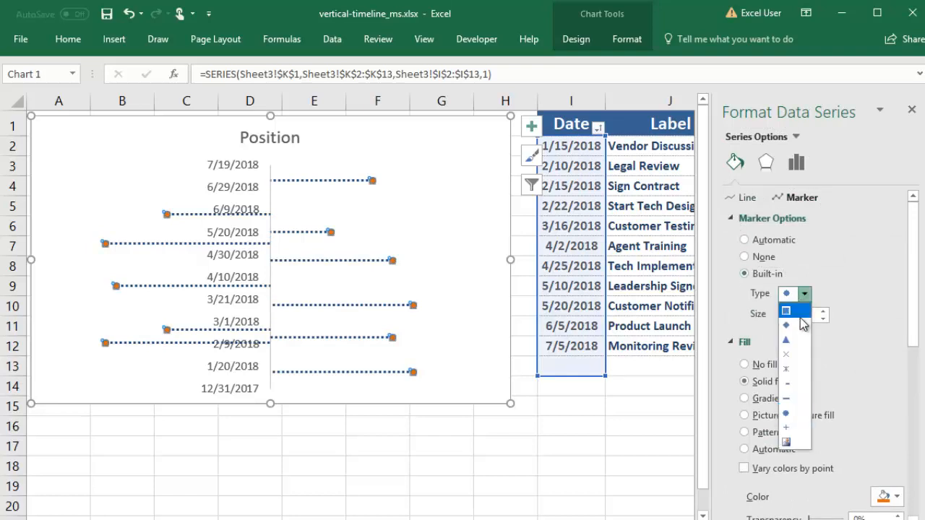
pyautogui.click(787, 312)
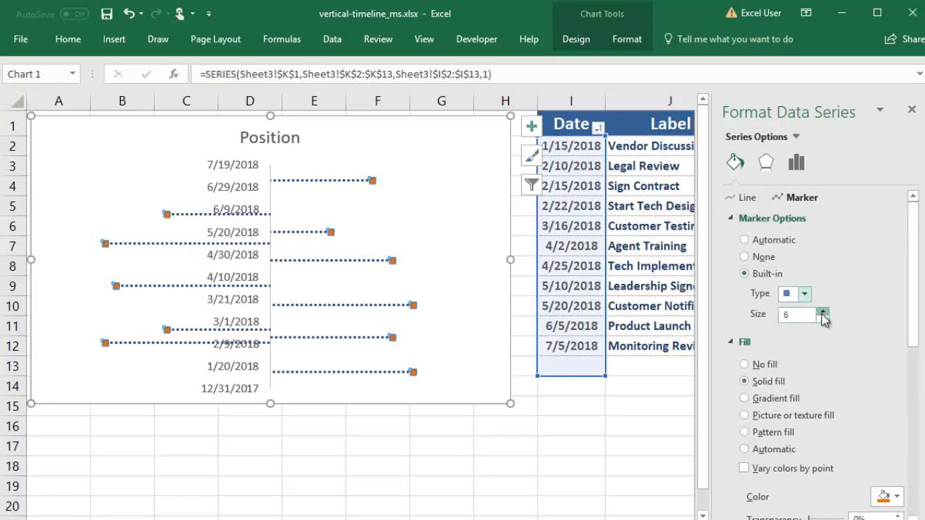
pyautogui.click(823, 311)
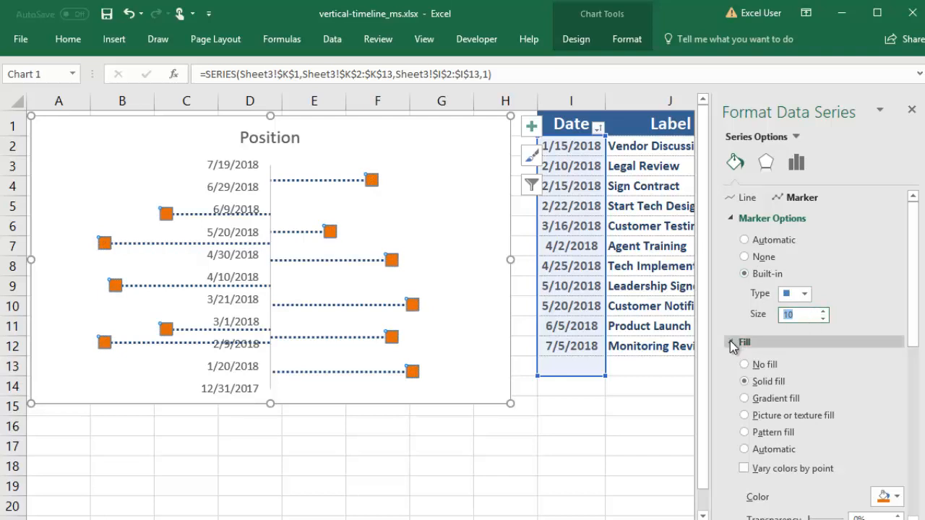
pyautogui.click(744, 341)
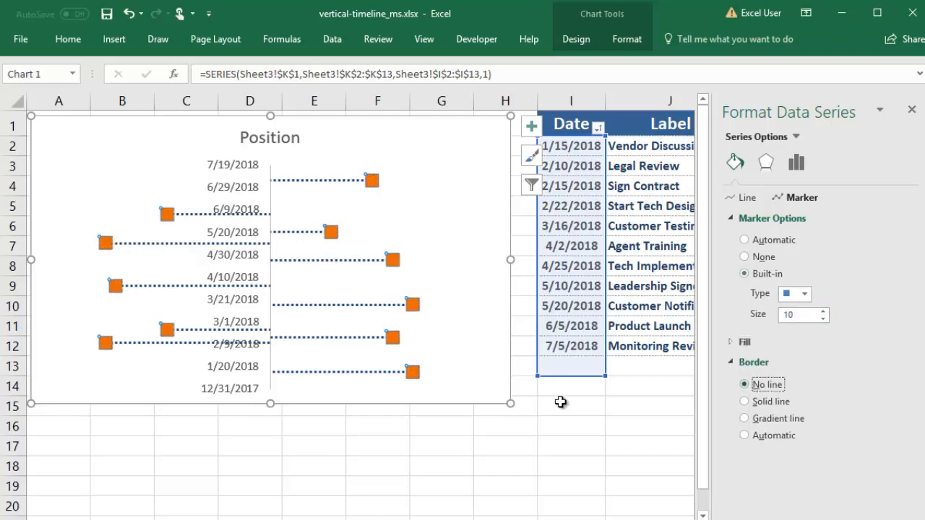
pyautogui.click(571, 405)
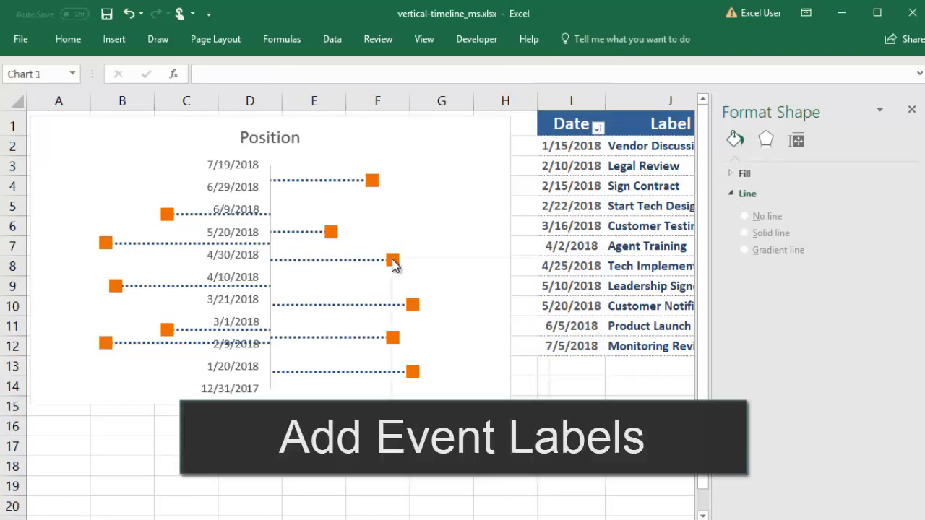
# - Add data labels to the marker series and select them for formatting
pyautogui.rightClick(393, 260)
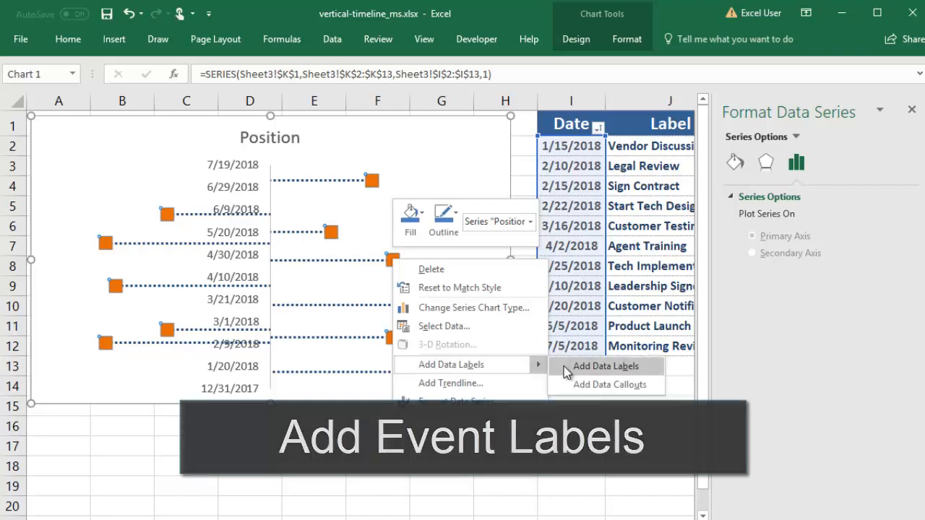
pyautogui.click(606, 366)
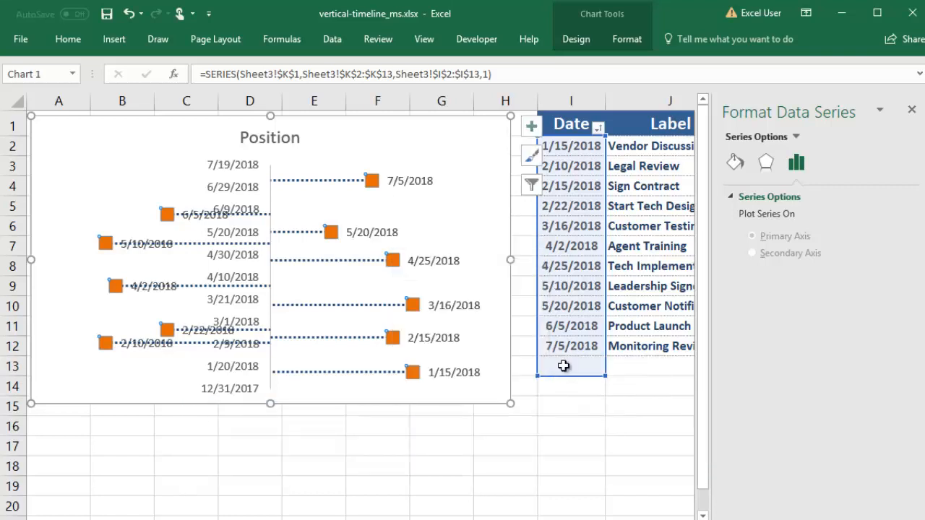
pyautogui.moveTo(499, 318)
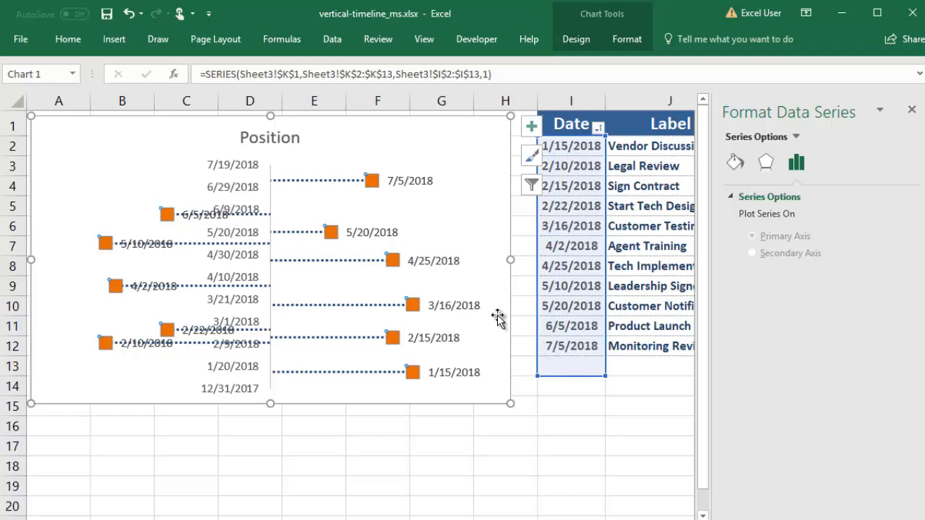
pyautogui.click(410, 181)
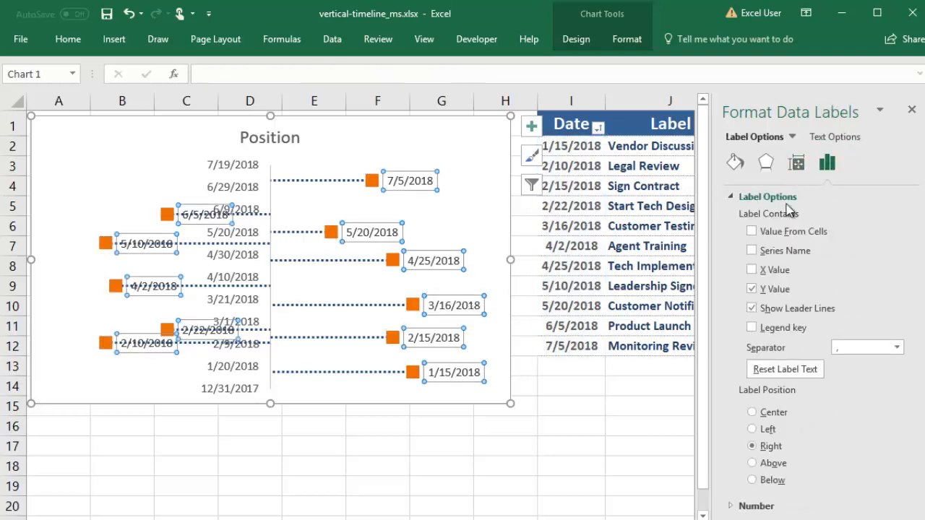
# - Take label text from the Label column J2:J12, drop Y values, and position labels Above
pyautogui.click(751, 231)
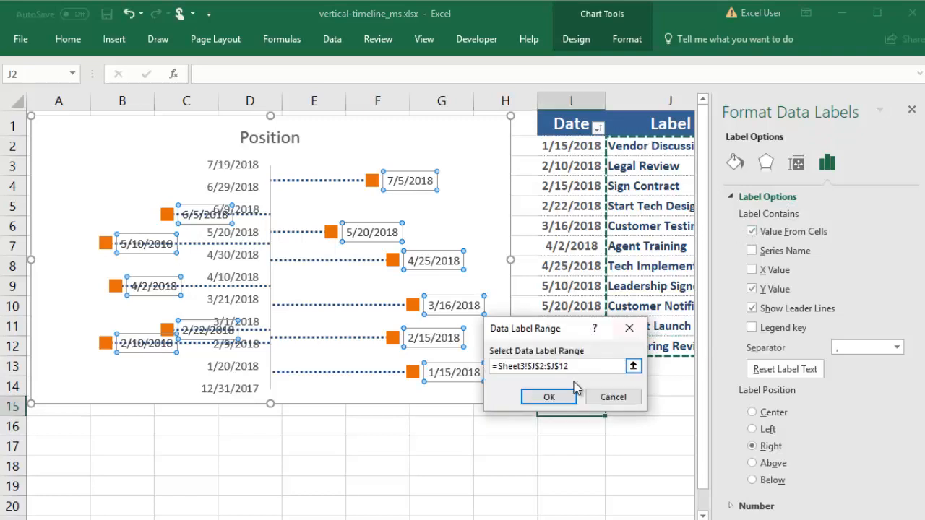
pyautogui.click(549, 396)
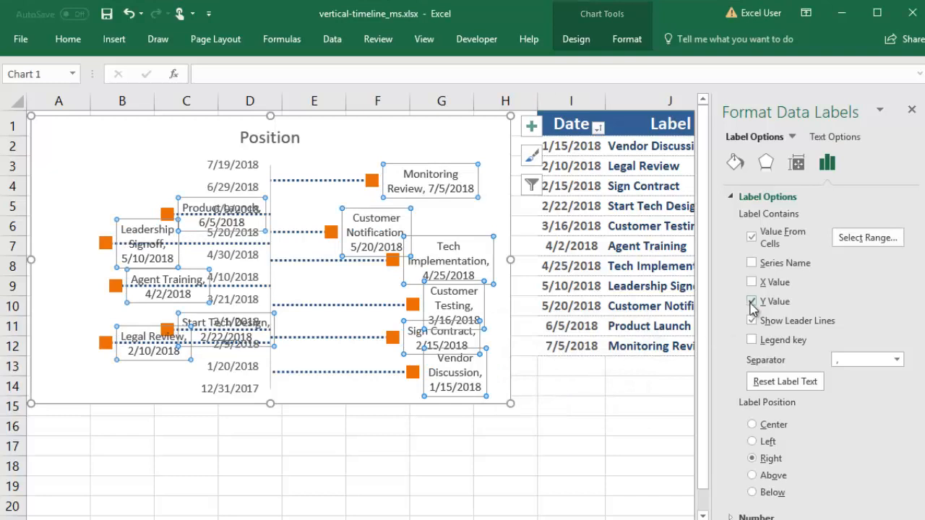
pyautogui.click(751, 302)
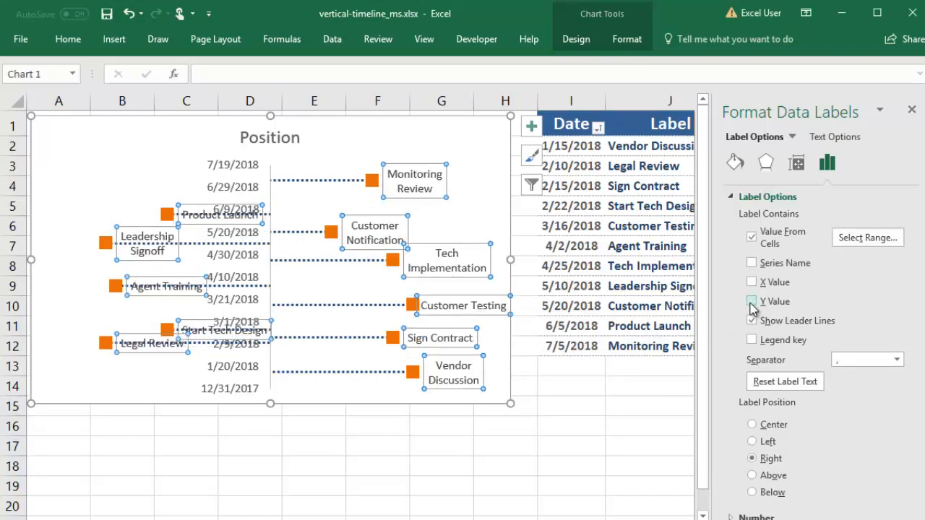
pyautogui.click(751, 475)
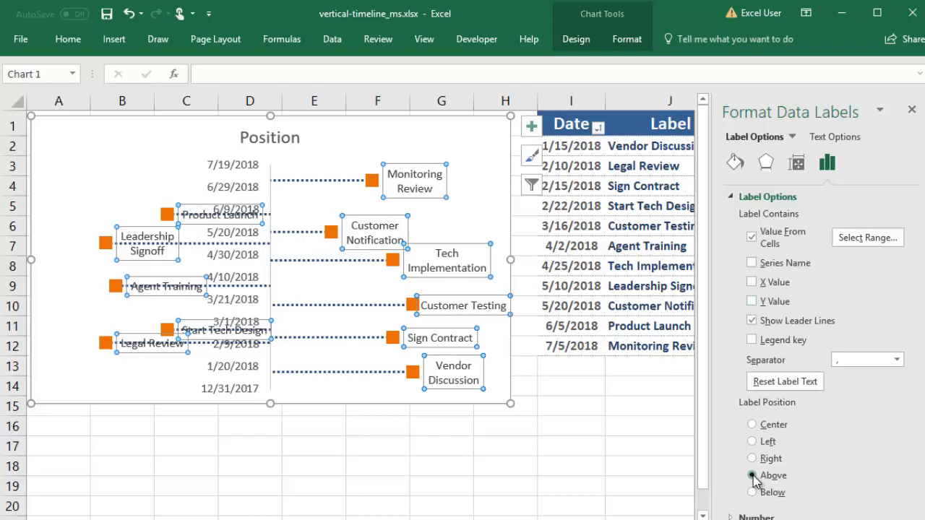
pyautogui.click(751, 474)
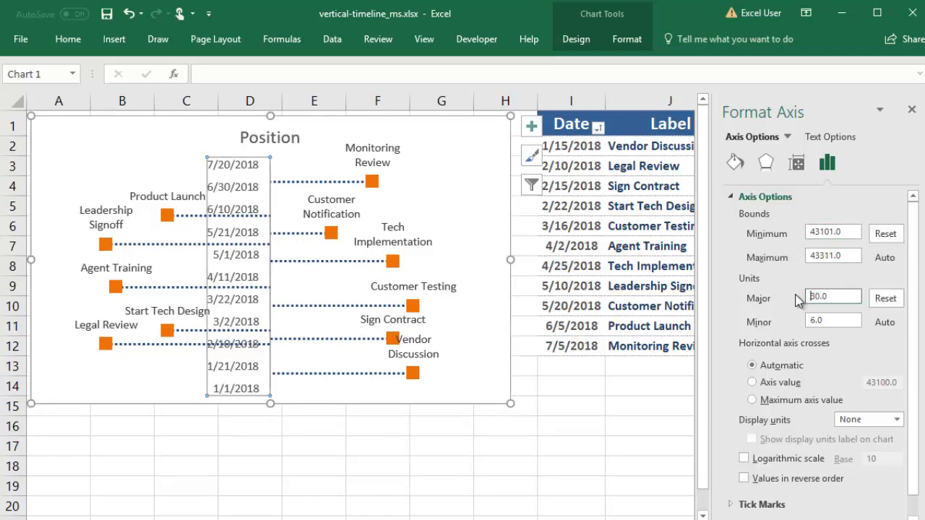
# - Set the date axis major unit to 30 days and leave Values in reverse order off
pyautogui.write('30.0')
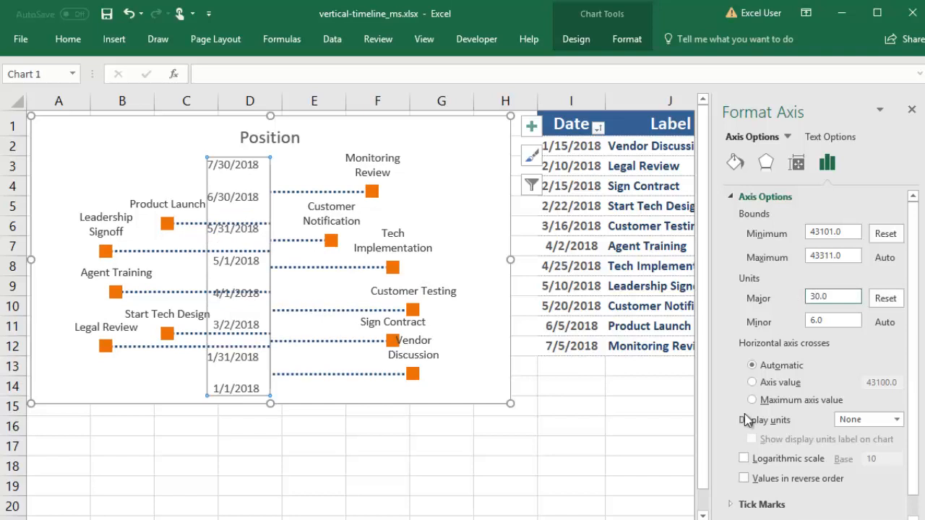
pyautogui.scroll(-3)
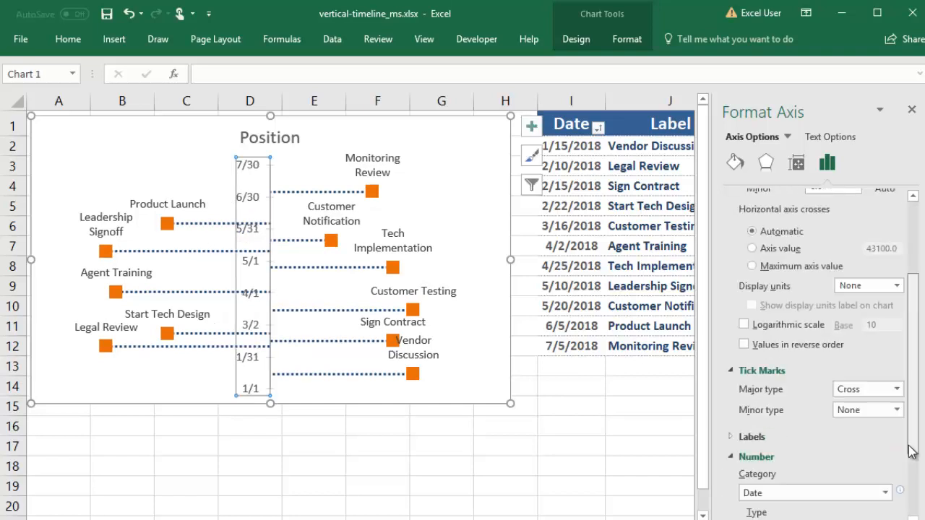
pyautogui.click(743, 229)
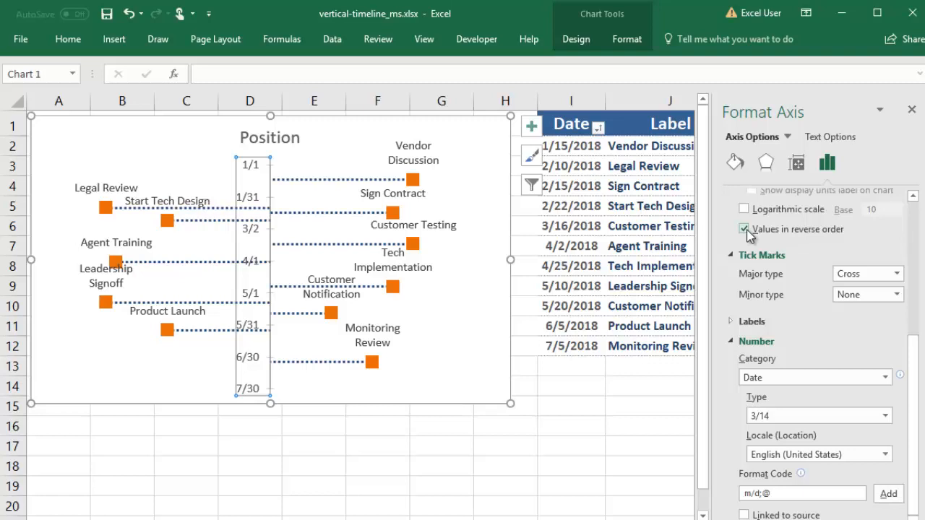
pyautogui.click(746, 228)
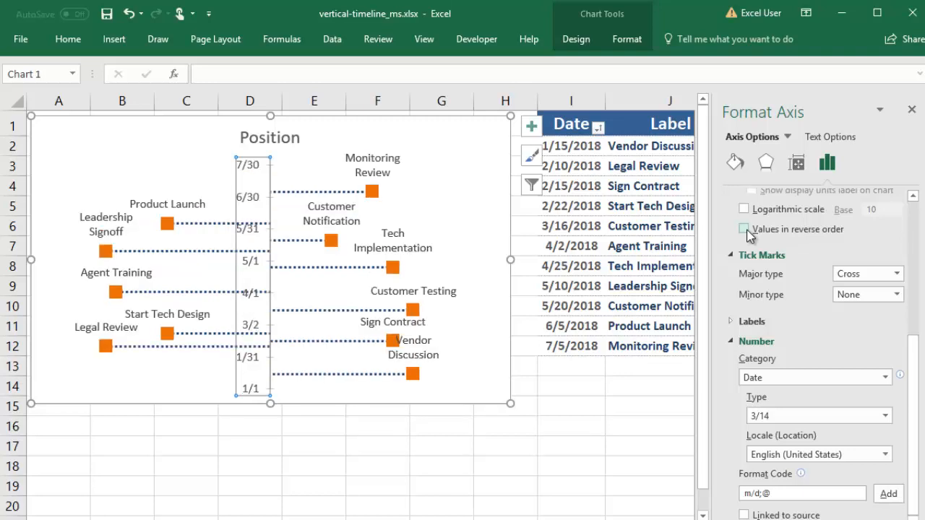
pyautogui.click(571, 365)
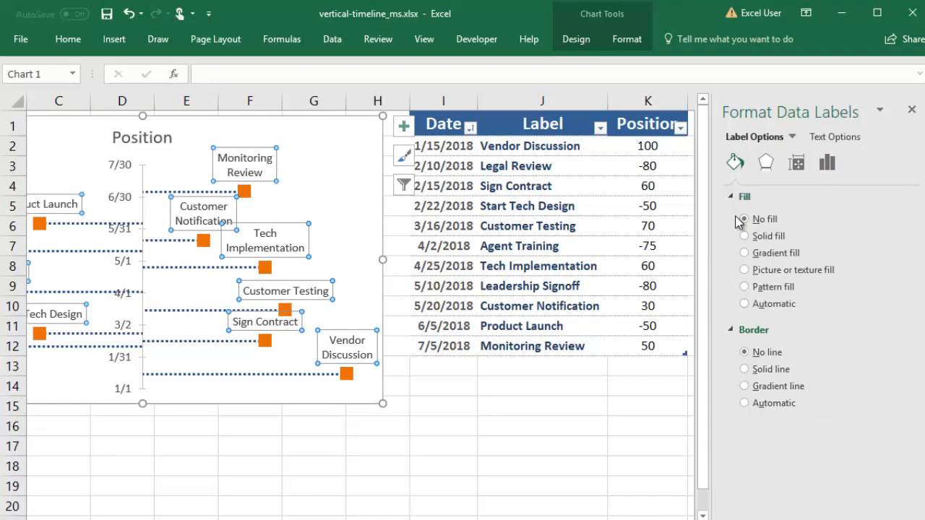
# - Fill the event labels with a solid colour and set its transparency, then deselect to check
pyautogui.click(745, 236)
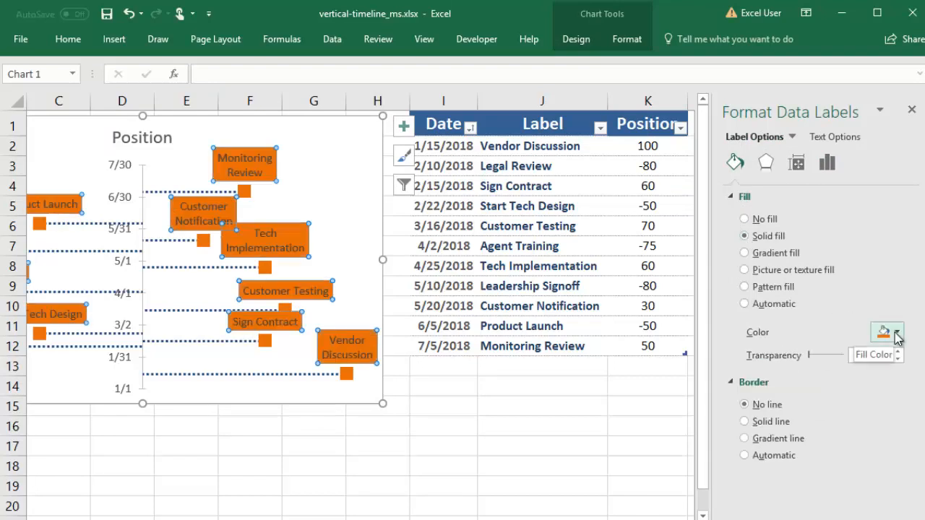
pyautogui.click(896, 331)
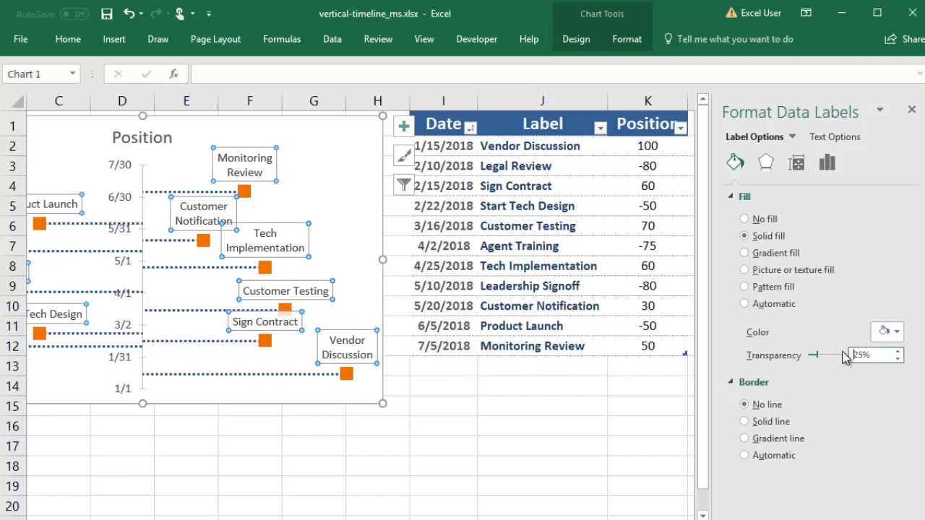
pyautogui.click(442, 385)
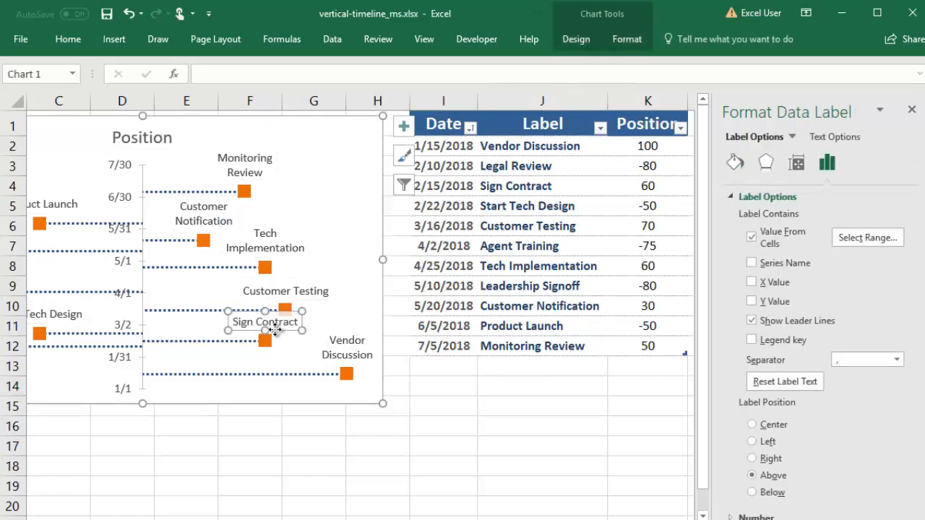
pyautogui.click(249, 445)
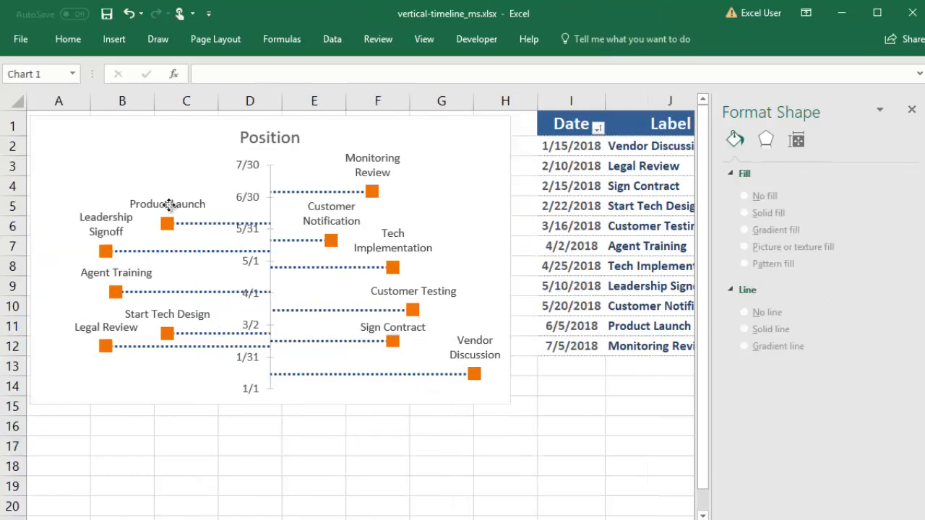
# - Apply bold italic to the Product Launch label alone from the Home formatting options
pyautogui.click(167, 204)
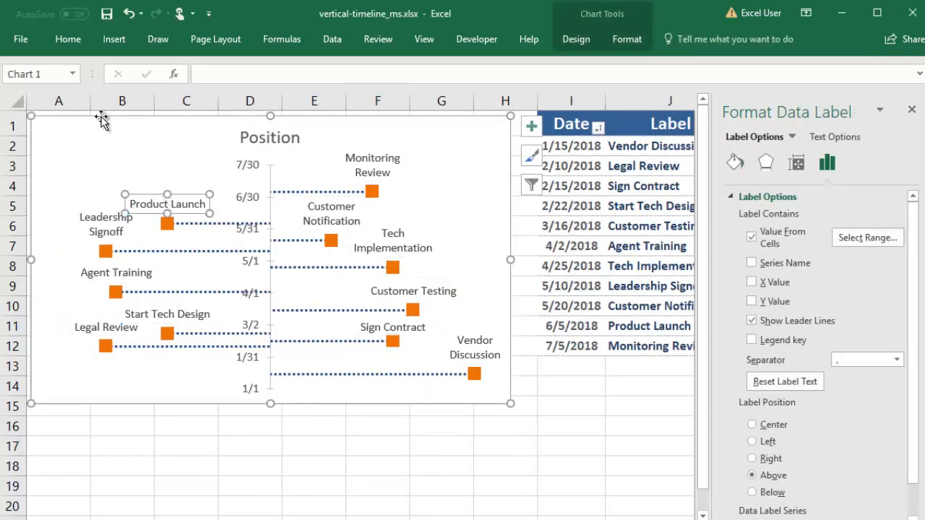
pyautogui.click(67, 39)
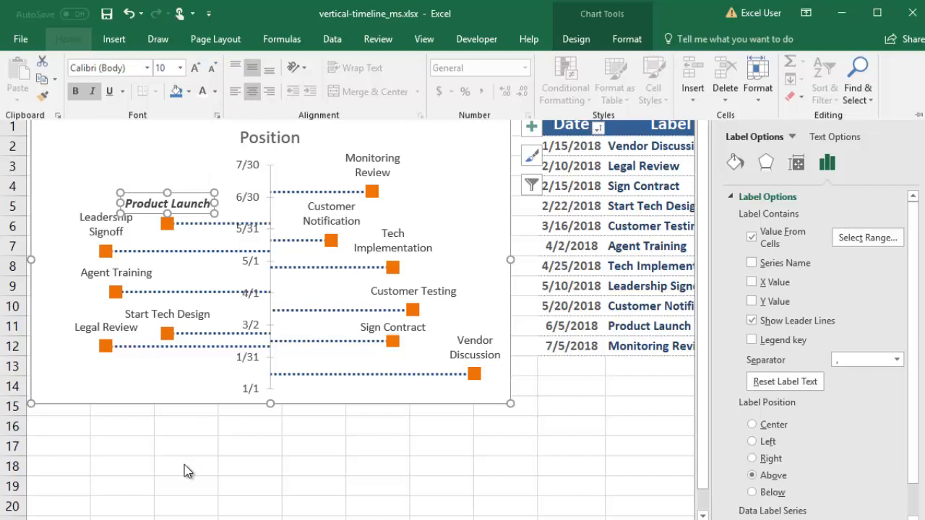
pyautogui.click(269, 137)
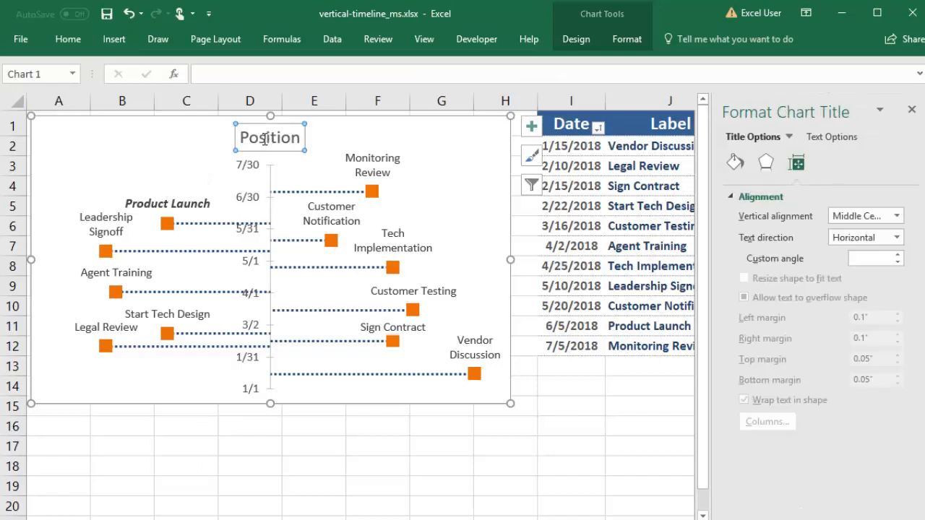
# - Enter 'Product Timeline Example' as the chart title and drag the chart taller
pyautogui.write('Prod')
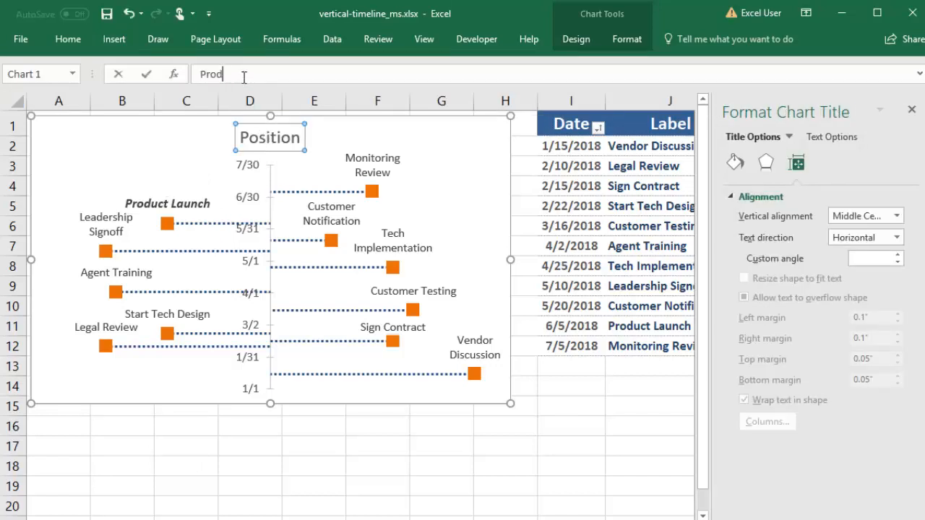
pyautogui.write('Product Timeline Example')
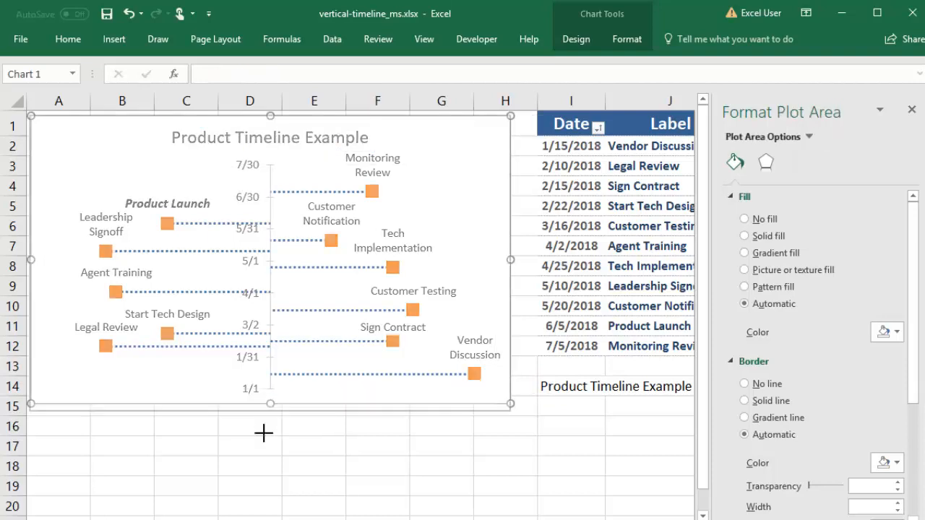
pyautogui.moveTo(269, 404); pyautogui.dragTo(269, 494)
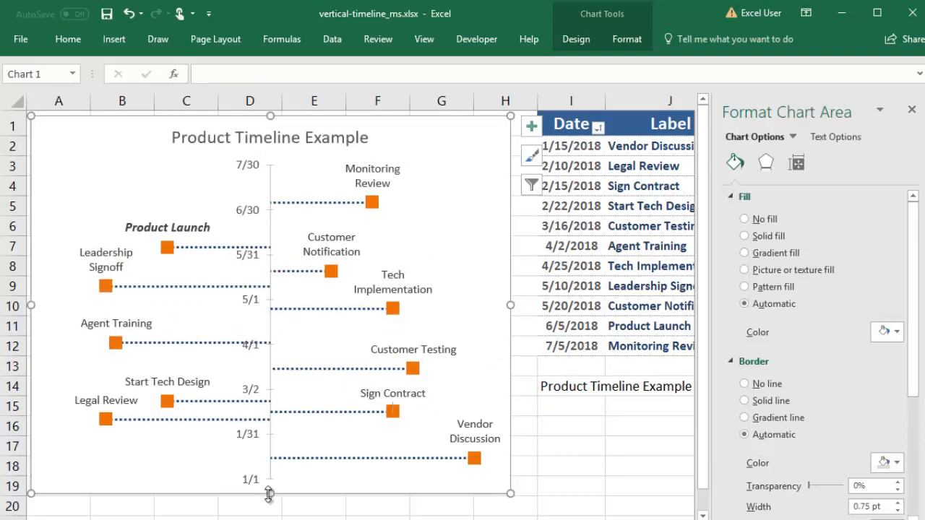